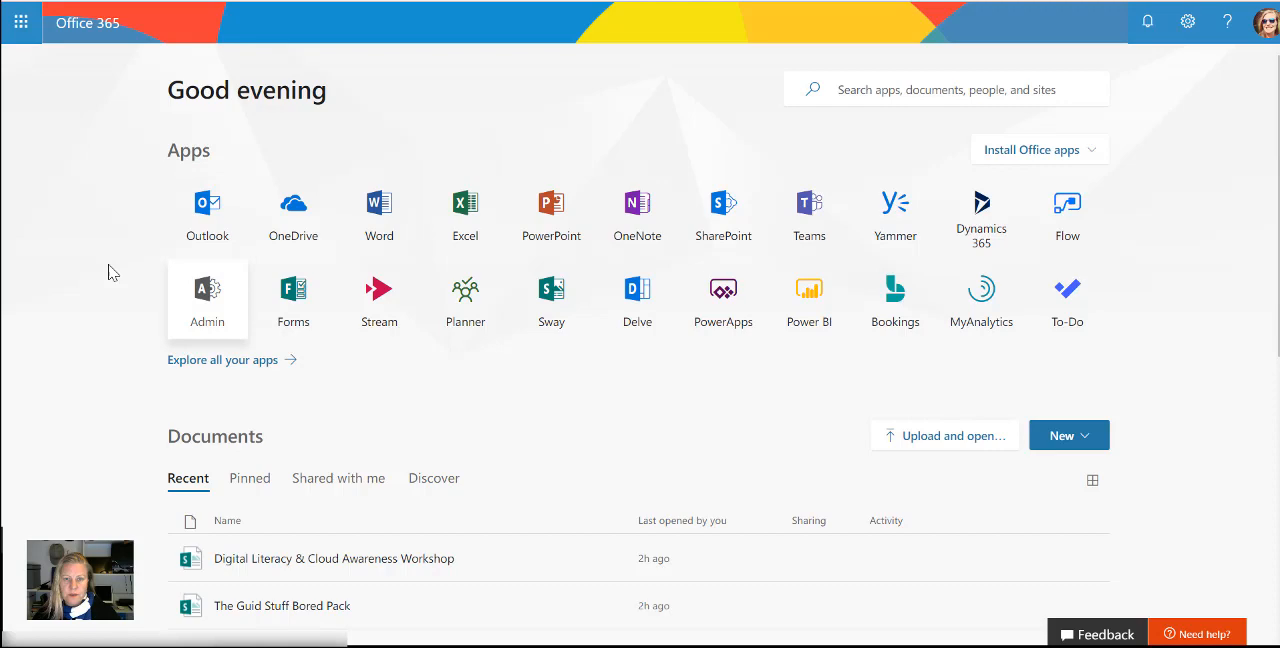
mouse_move(113, 272)
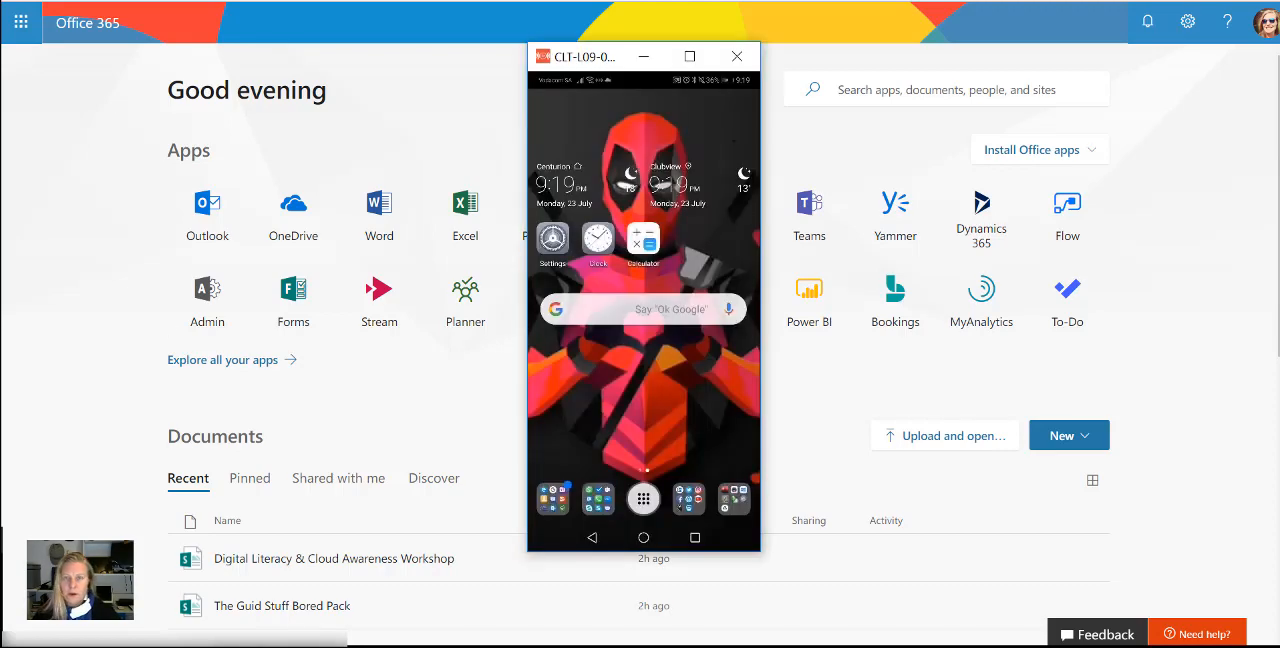
mouse_move(849, 19)
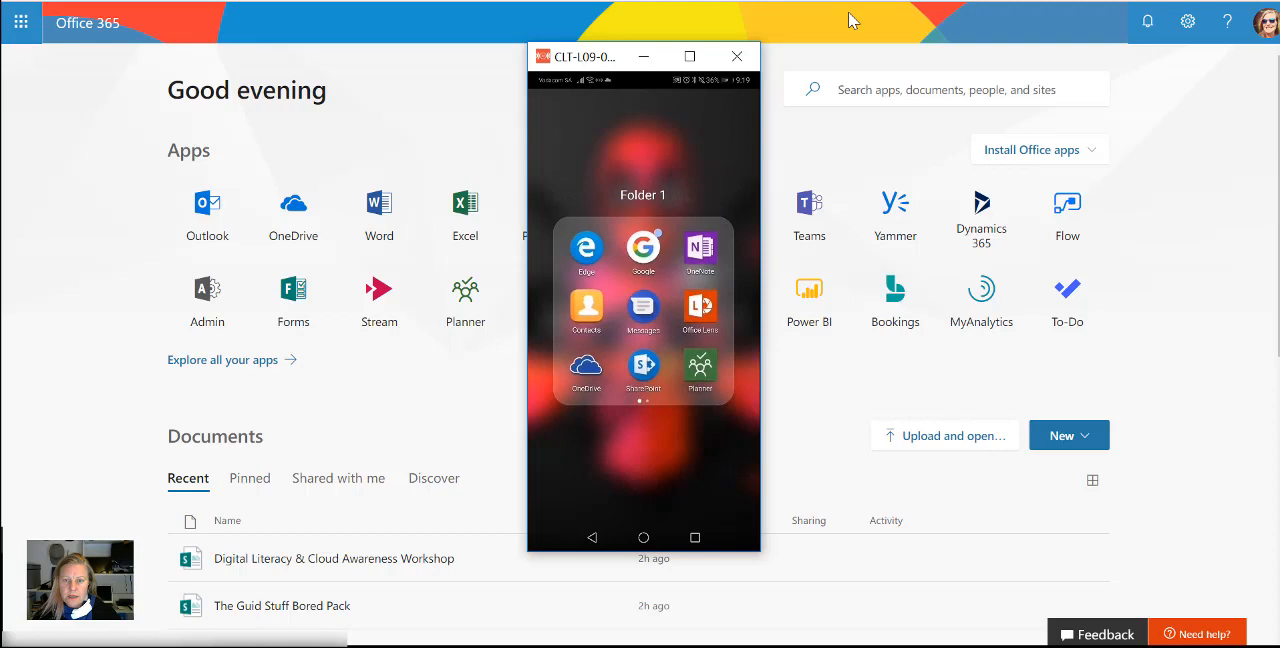
Step: Launch the OneDrive app on the mirrored Android phone
click(699, 308)
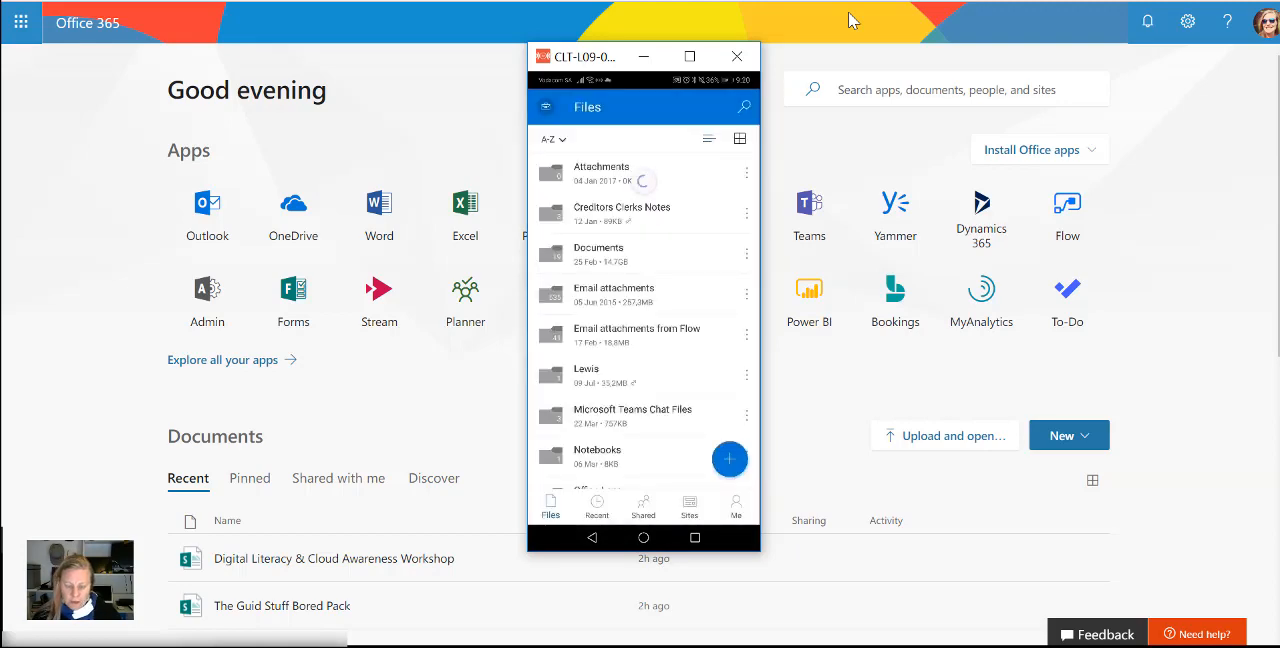
Step: Search OneDrive mobile for 'latte grande' and open the 2018_07_23 Office Lens result
click(743, 107)
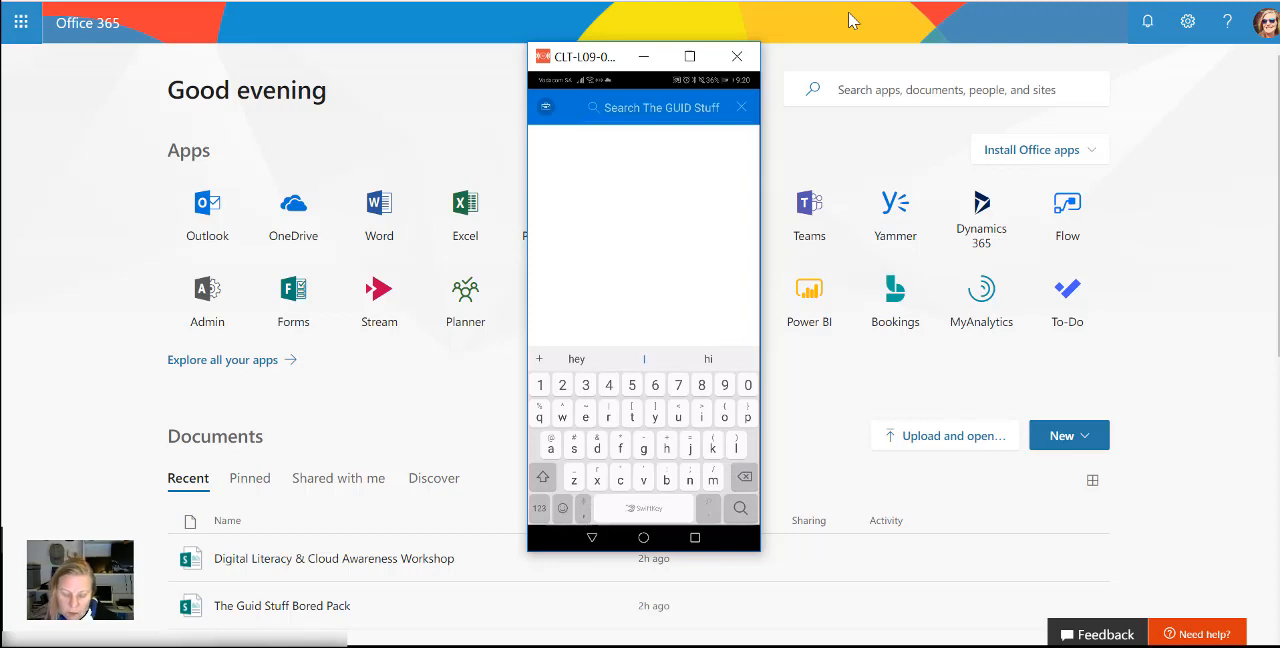
text(latte grande)
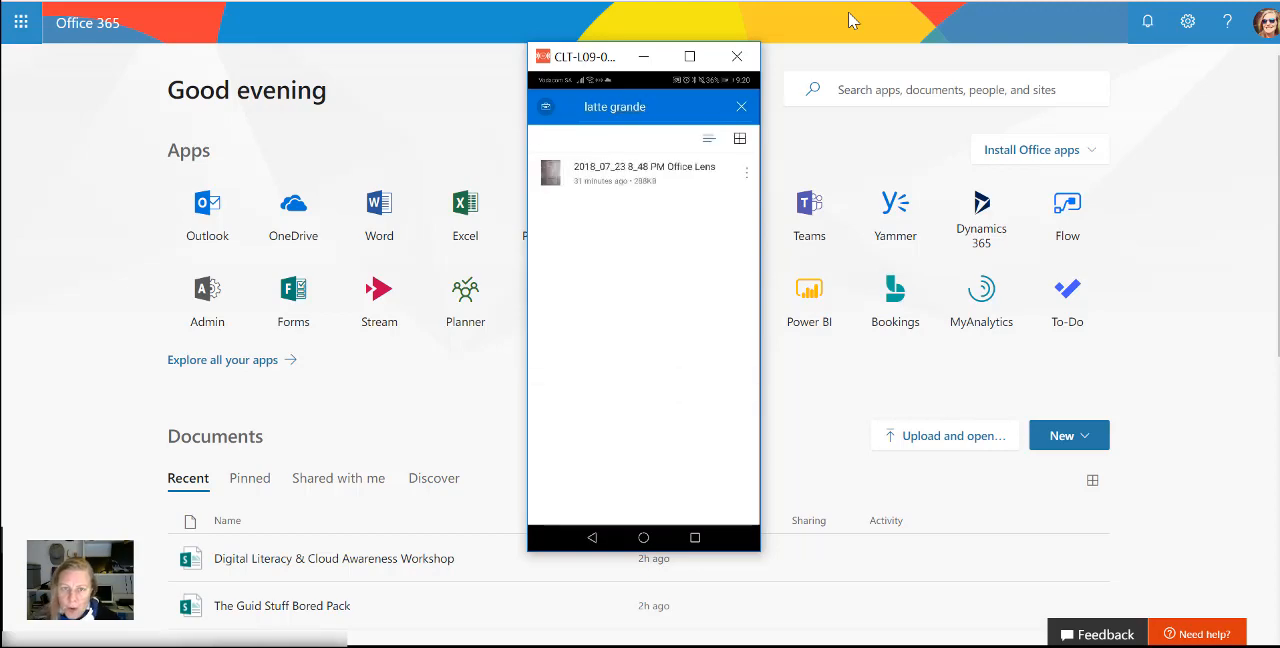
click(644, 168)
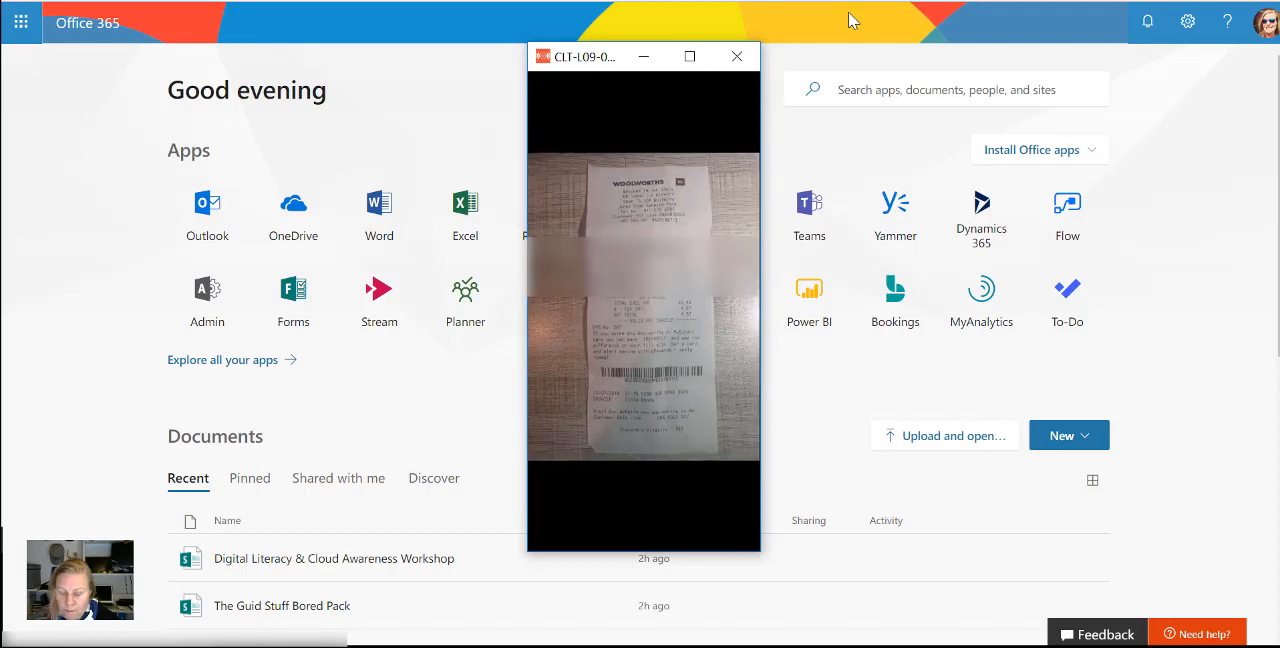
Step: Show the photo's Share/Save/Details options, then switch to OneDrive on the web
click(643, 320)
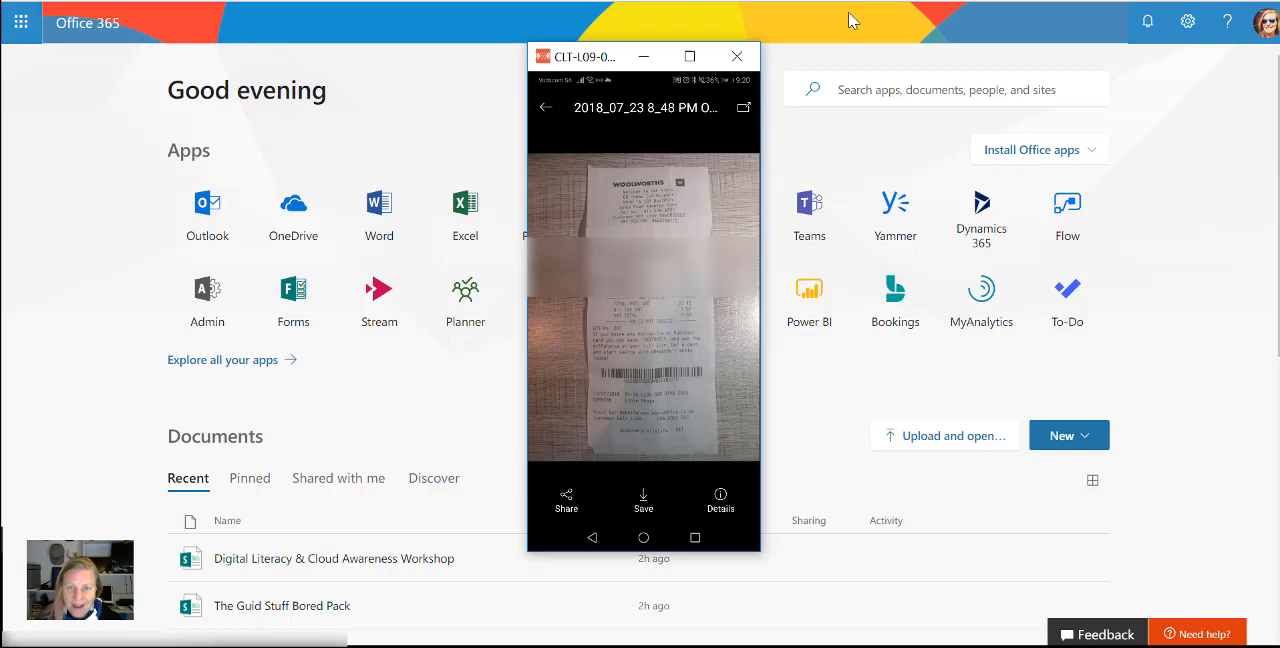
click(737, 56)
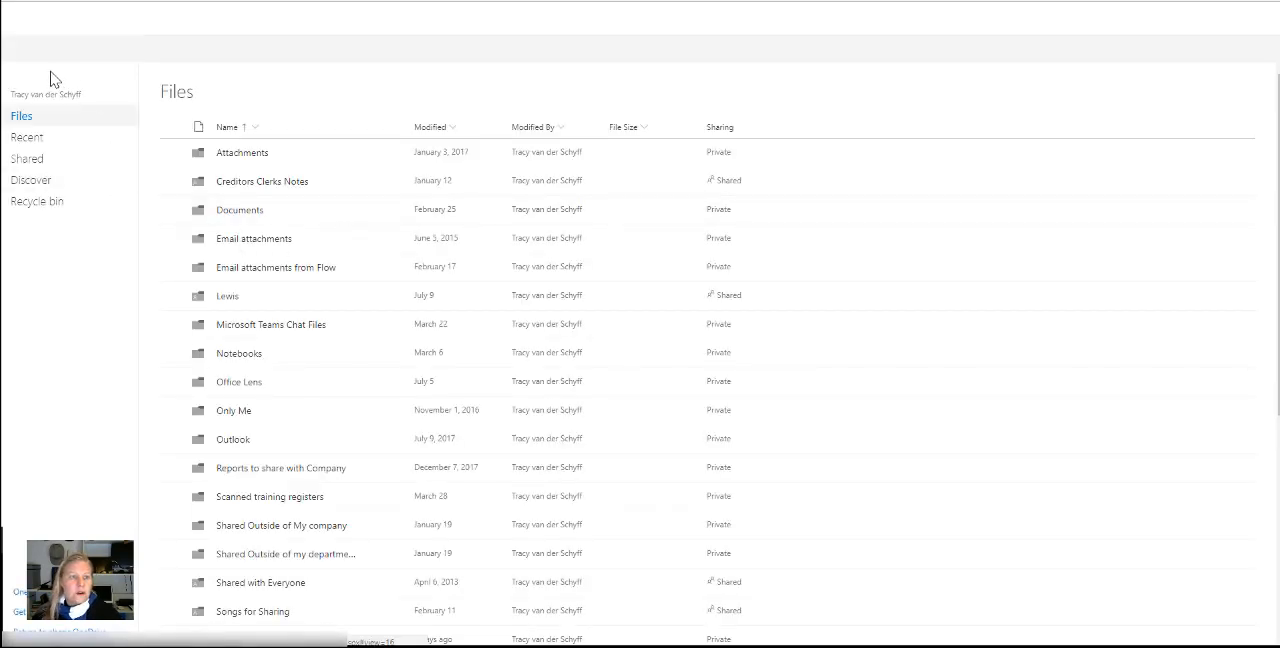
Step: Search all OneDrive web files for 'latte grande', show filters, and open the receipt image
click(65, 48)
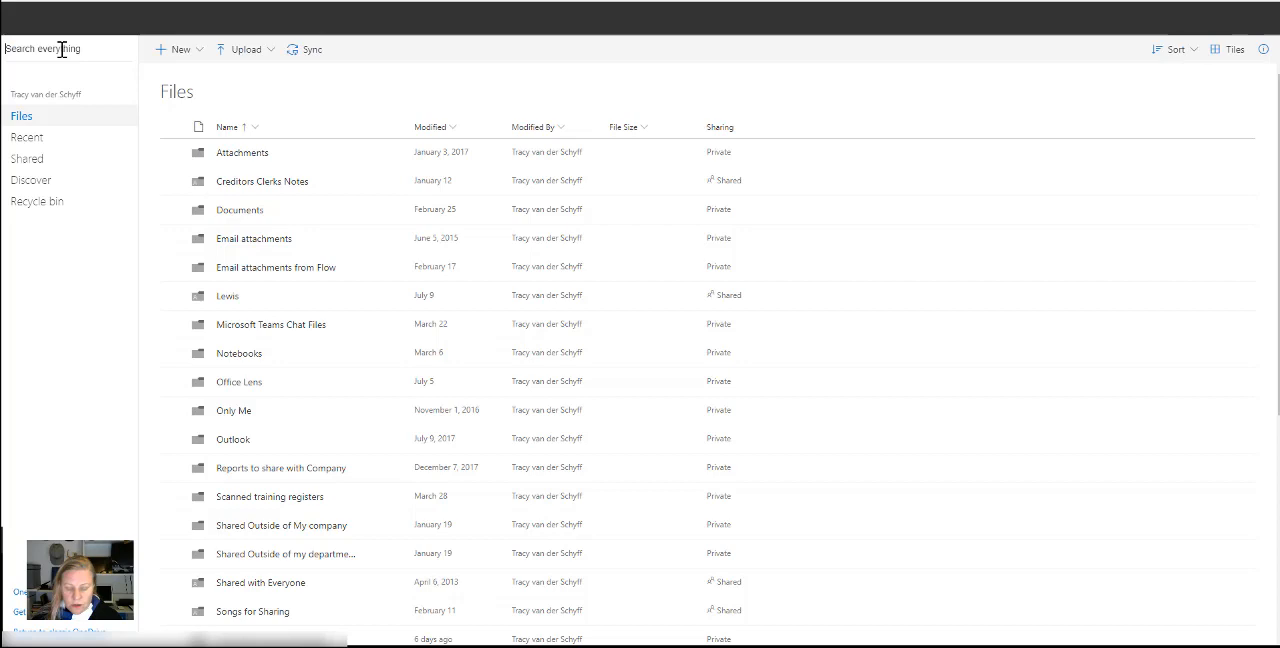
text(latte grande)
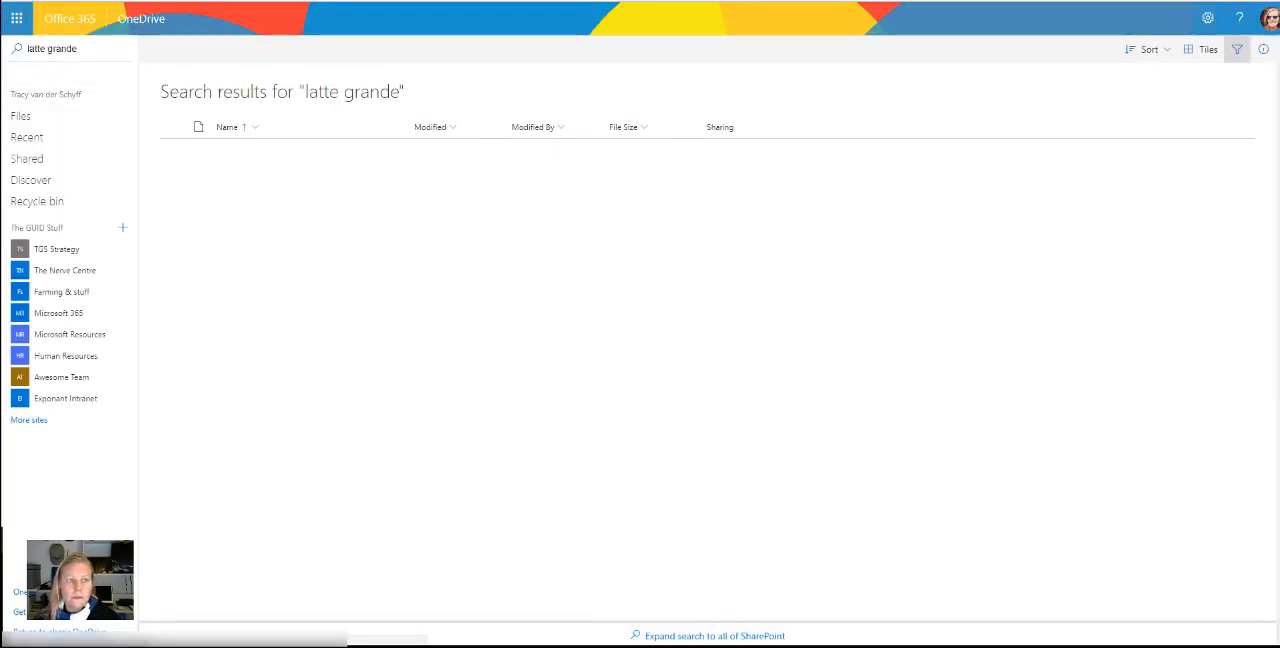
click(1238, 49)
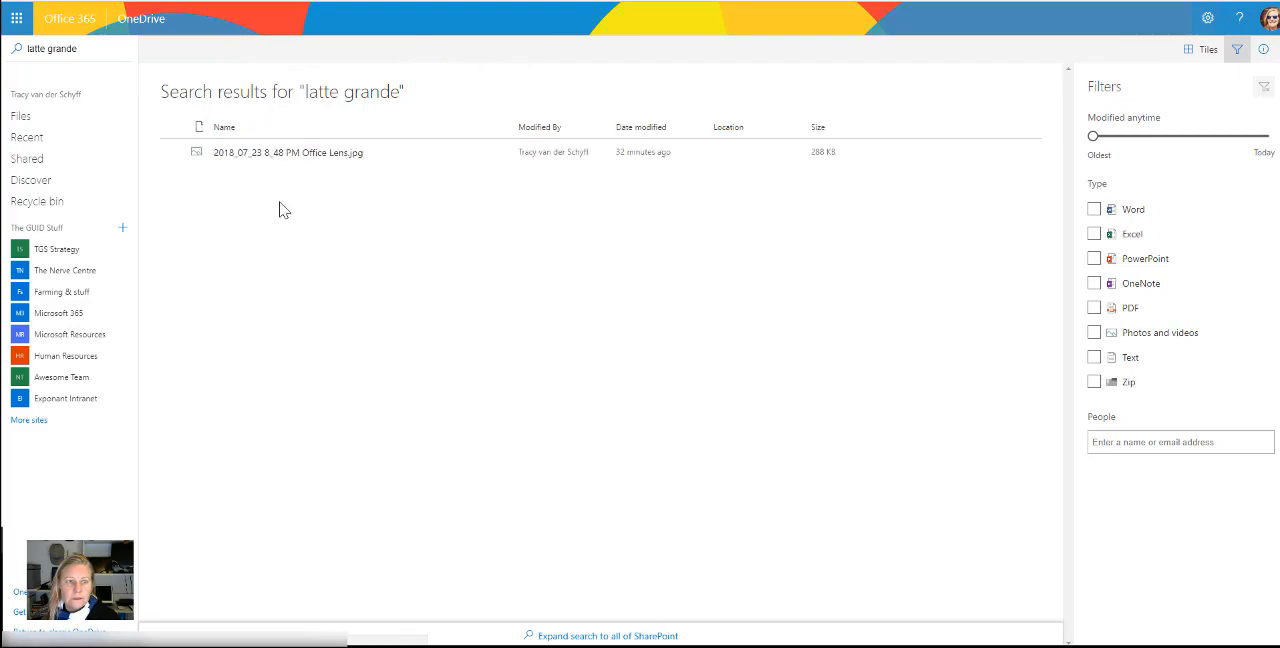
click(288, 152)
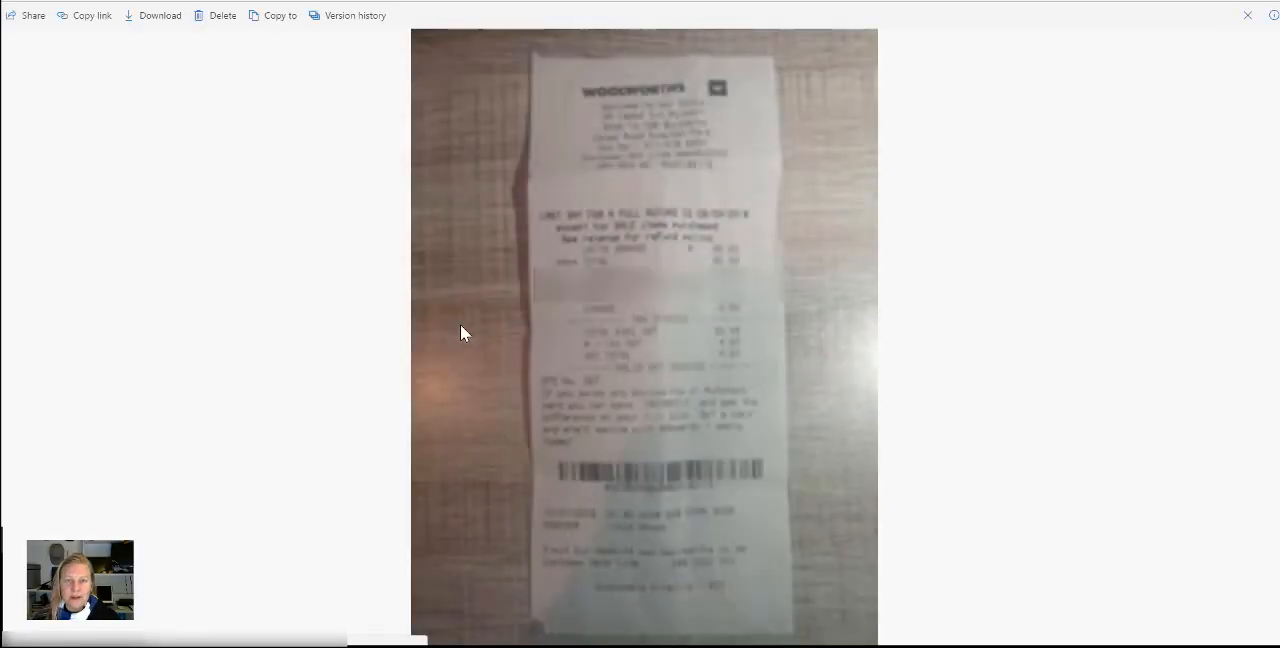
mouse_move(558, 322)
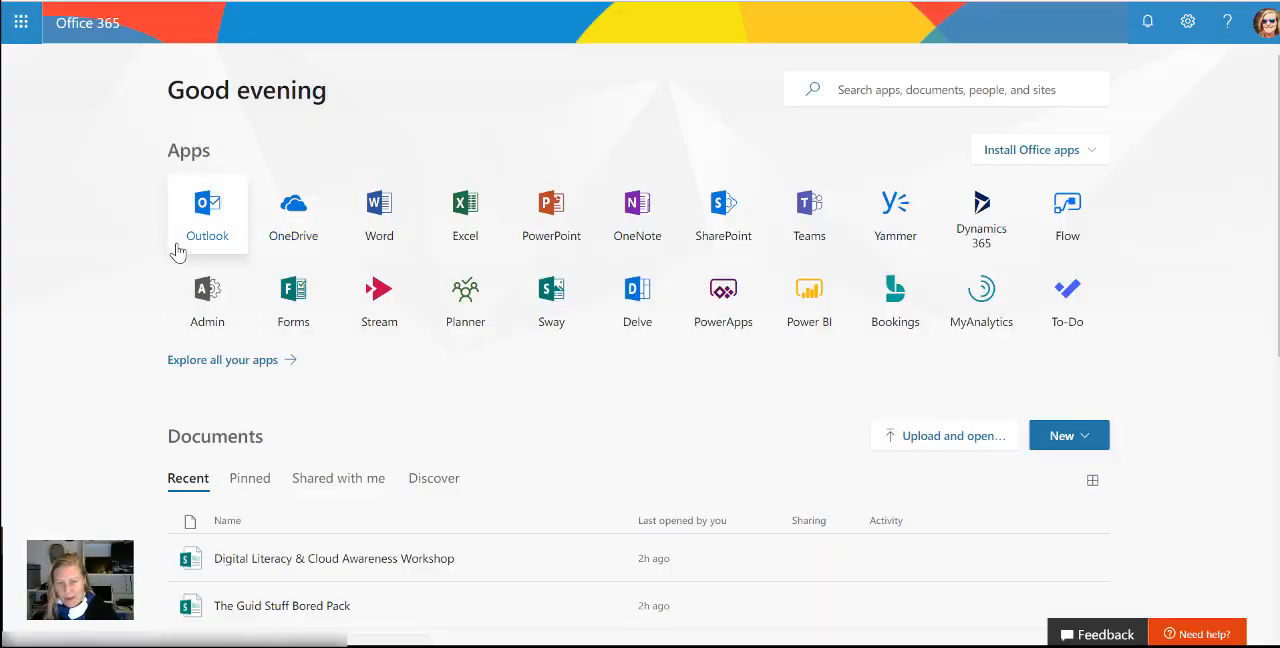
mouse_move(92, 247)
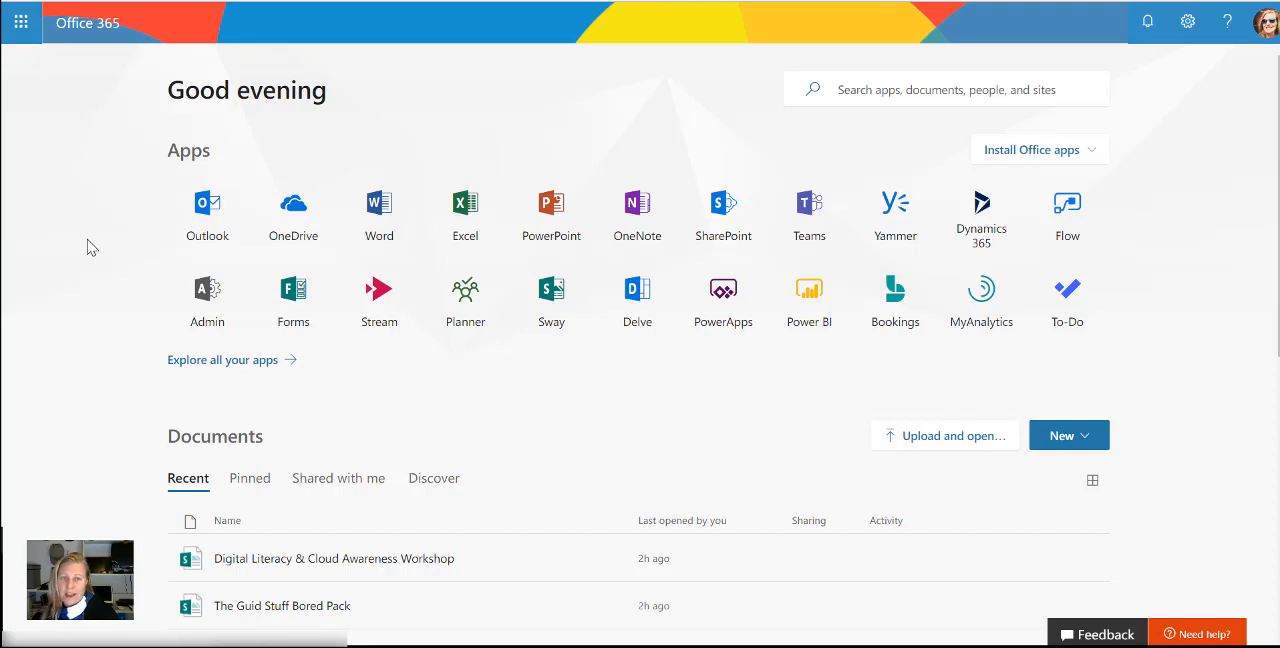
mouse_move(85, 234)
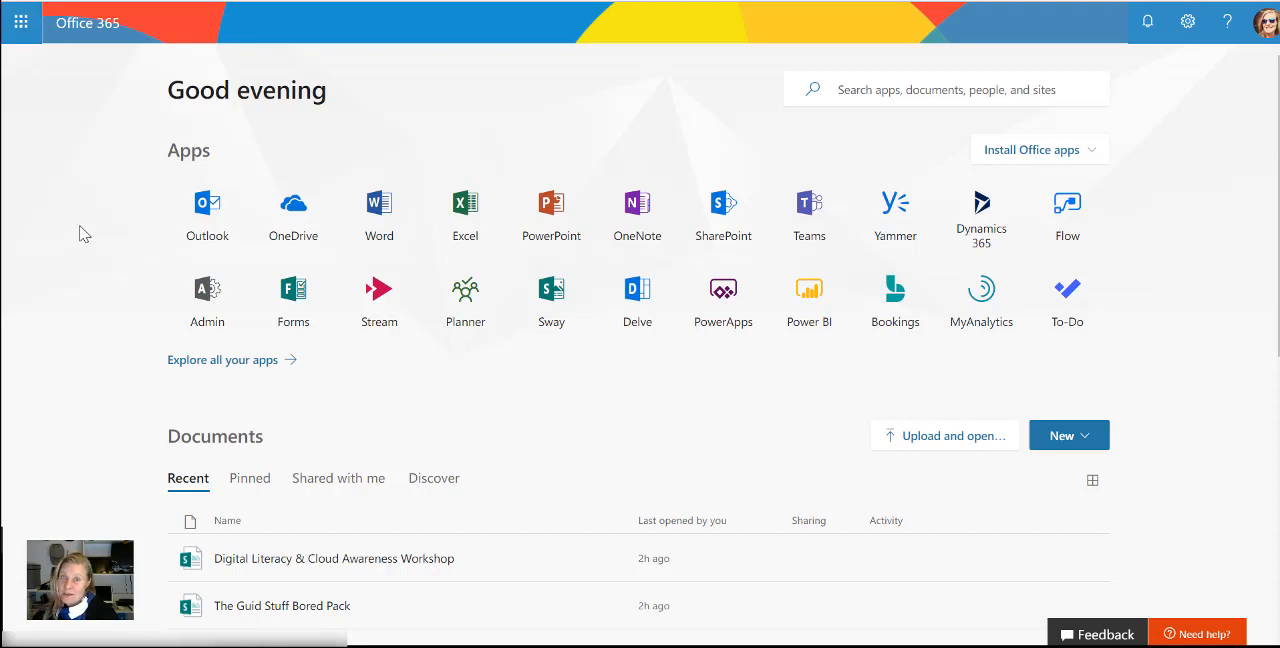